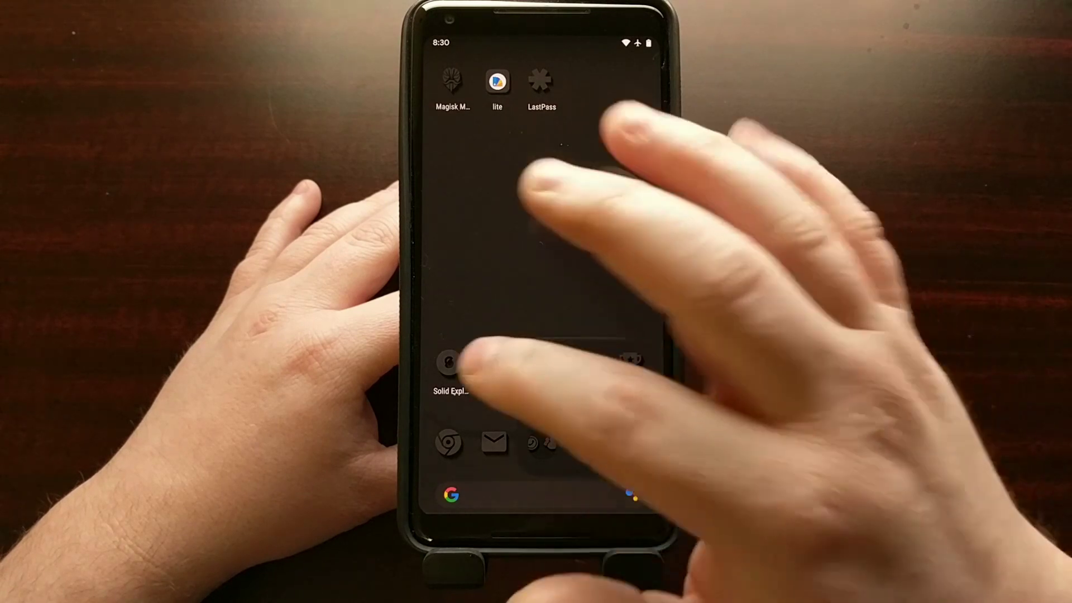
Launch Solid Explorer and reach the Downloads Recorder folder holding the APK
click(447, 365)
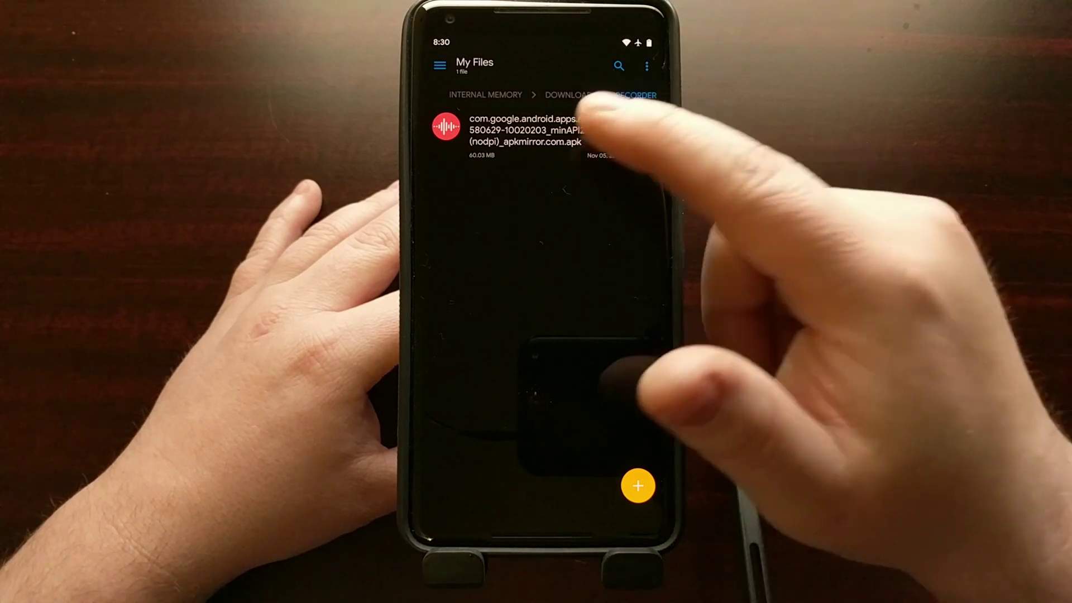
Install the Google Recorder APK via Package Installer, allowing installs from Solid Explorer
click(526, 128)
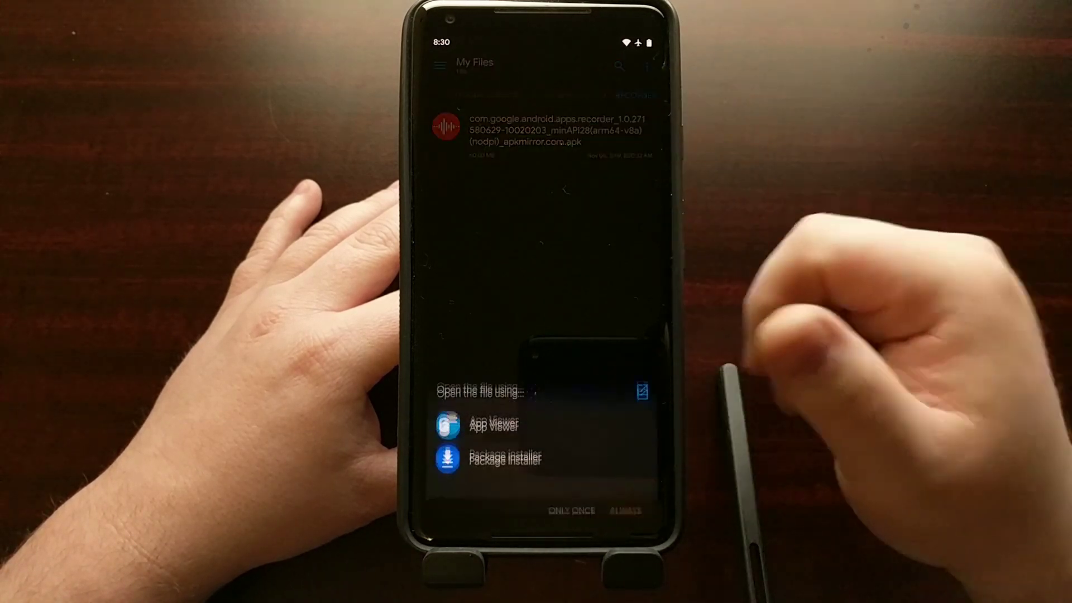
click(505, 446)
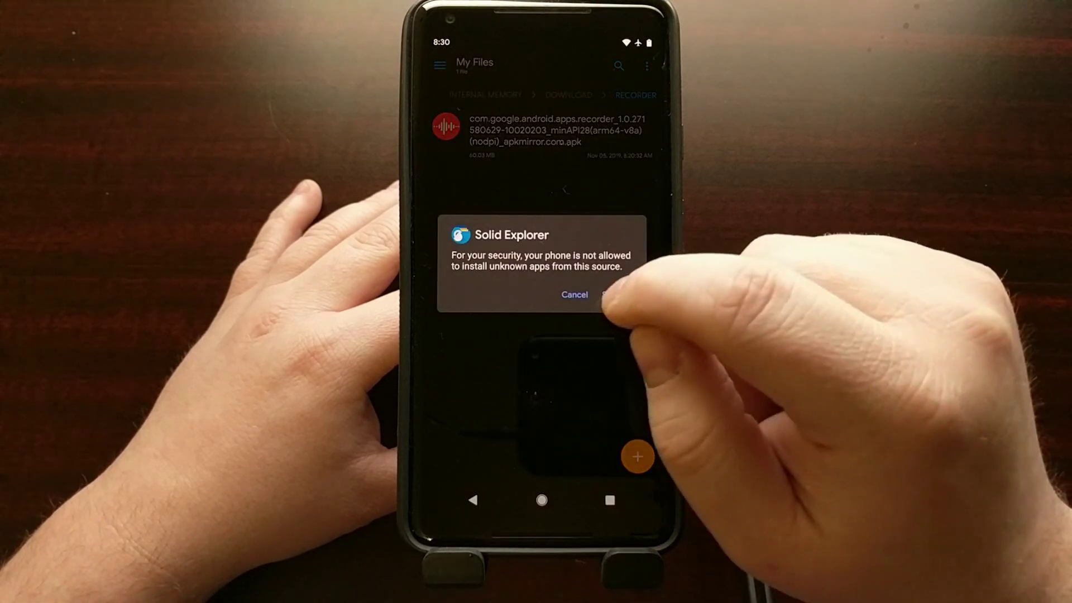
click(612, 295)
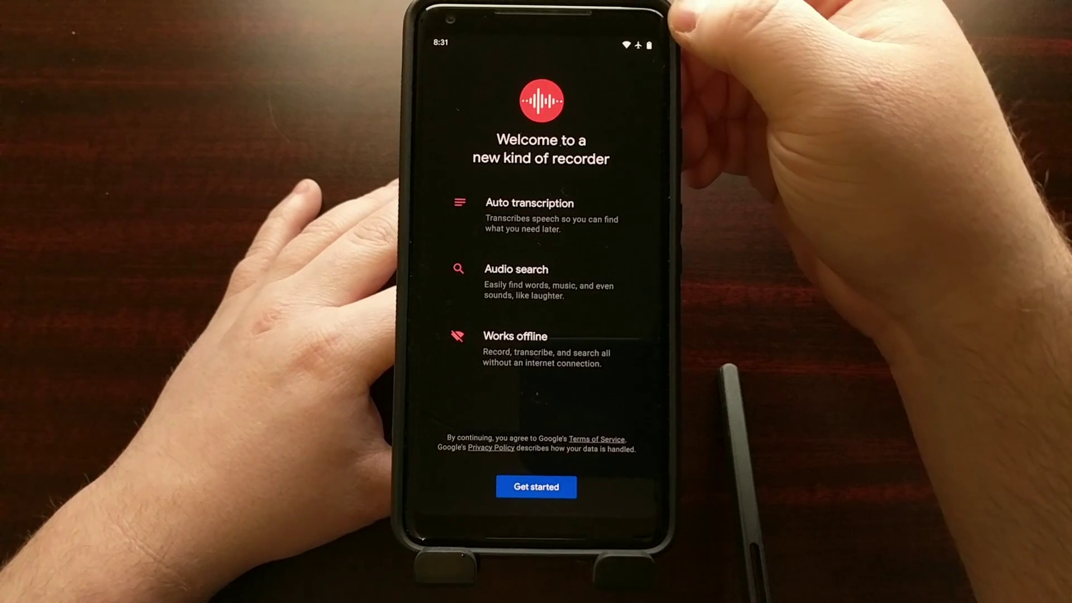
Finish the welcome intro and start a new recording with live English transcript
click(536, 487)
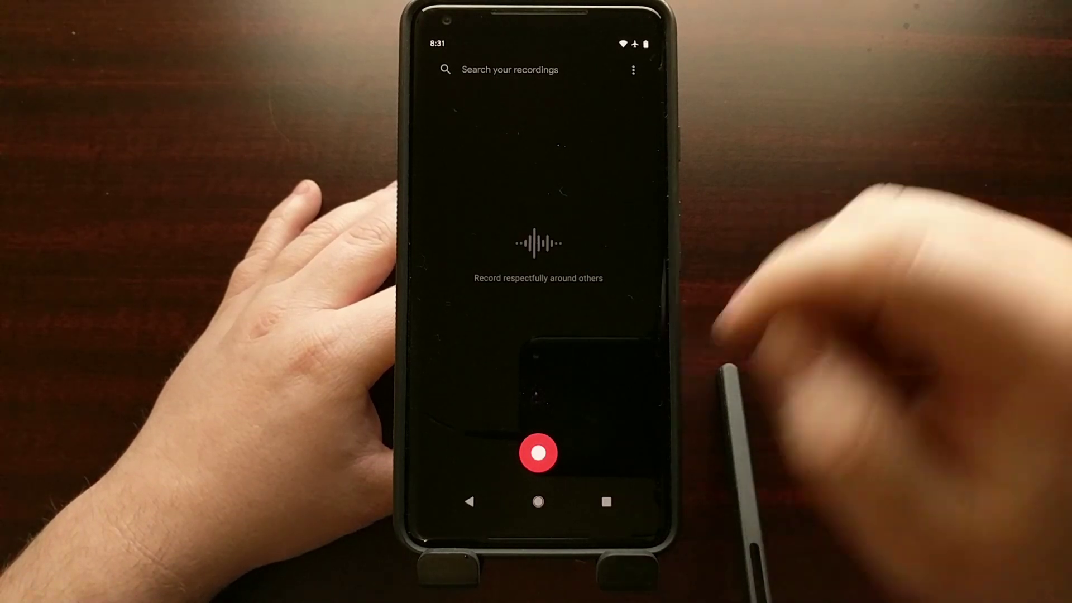
click(539, 456)
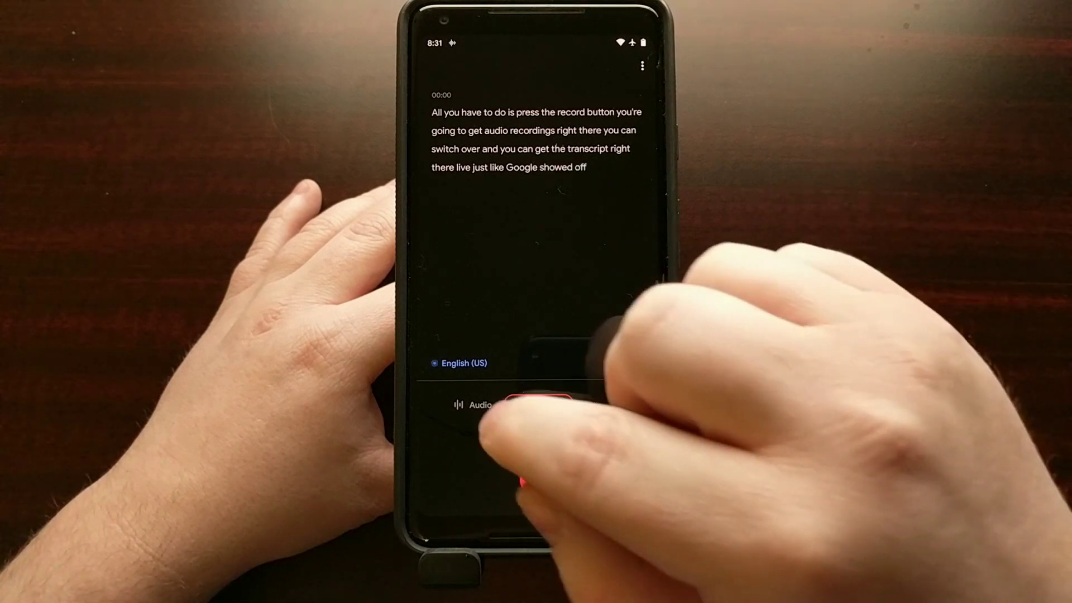
Pause and save the 17-second recording, then dismiss the saved-on-phone banner
click(529, 404)
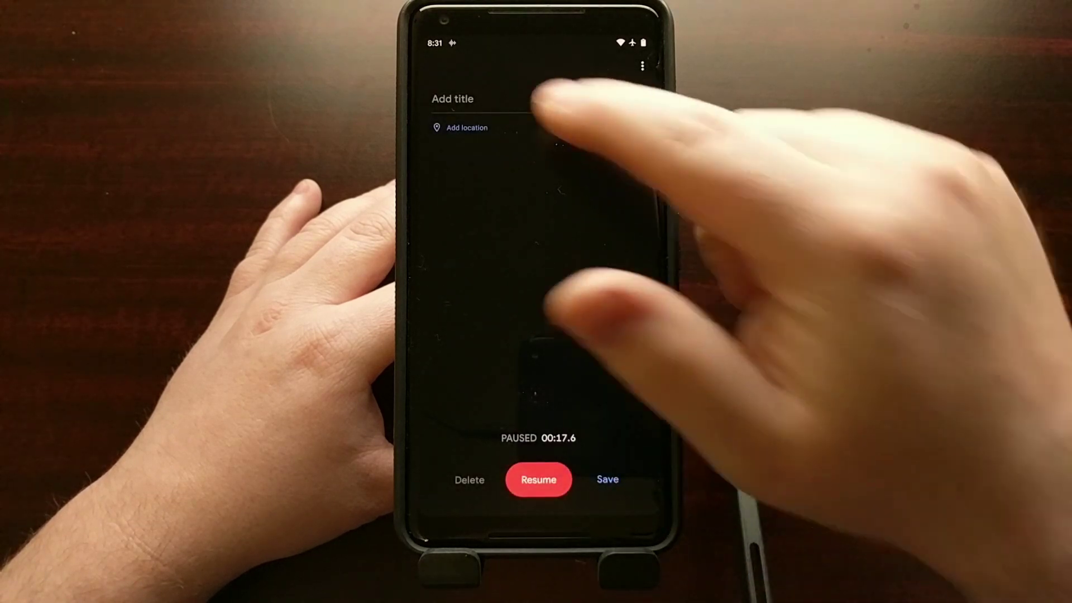
click(449, 99)
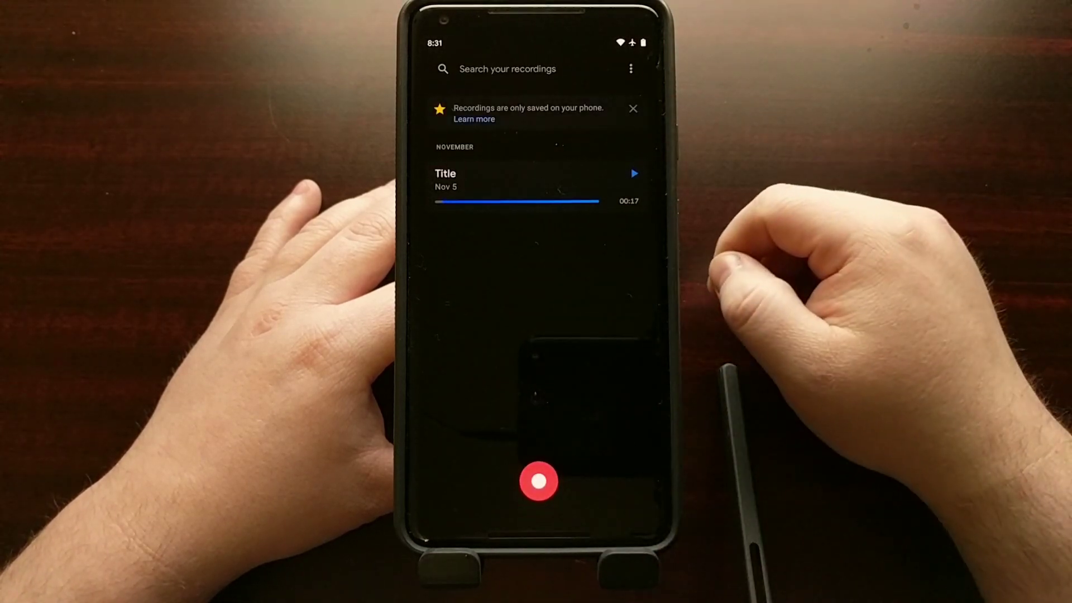
click(632, 108)
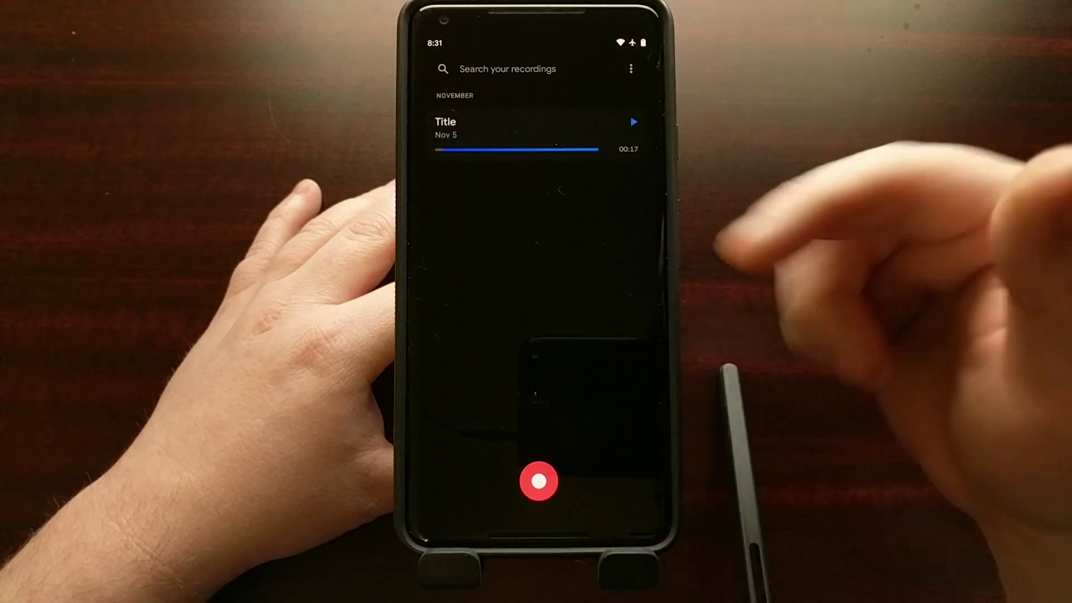